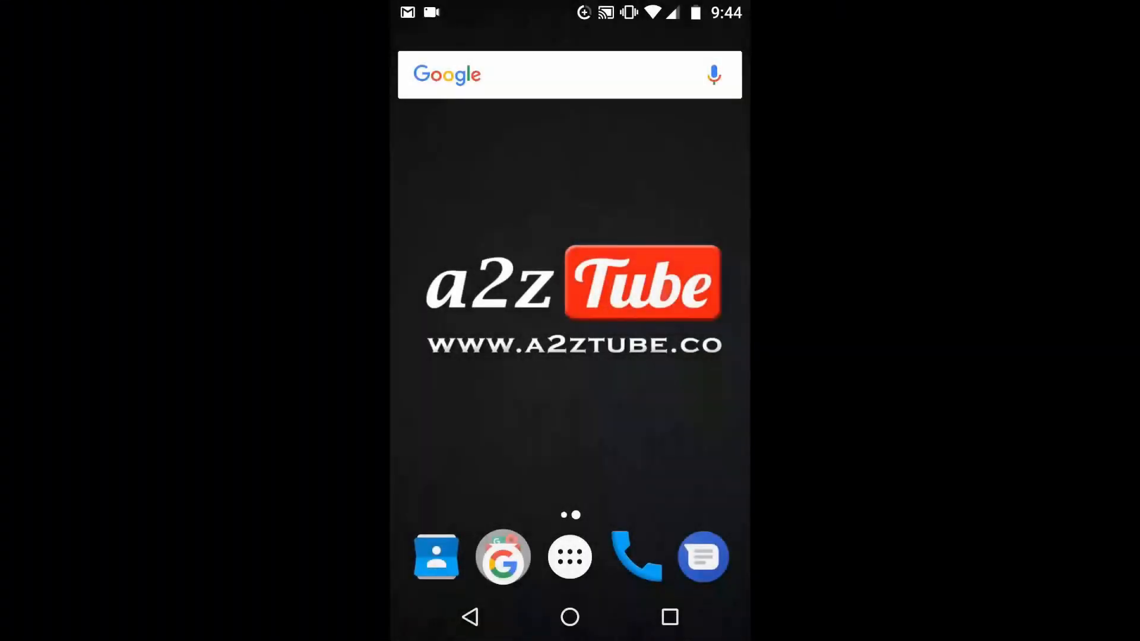
# Launch WhatsApp from the app drawer after scrolling down the app list
pyautogui.click(568, 556)
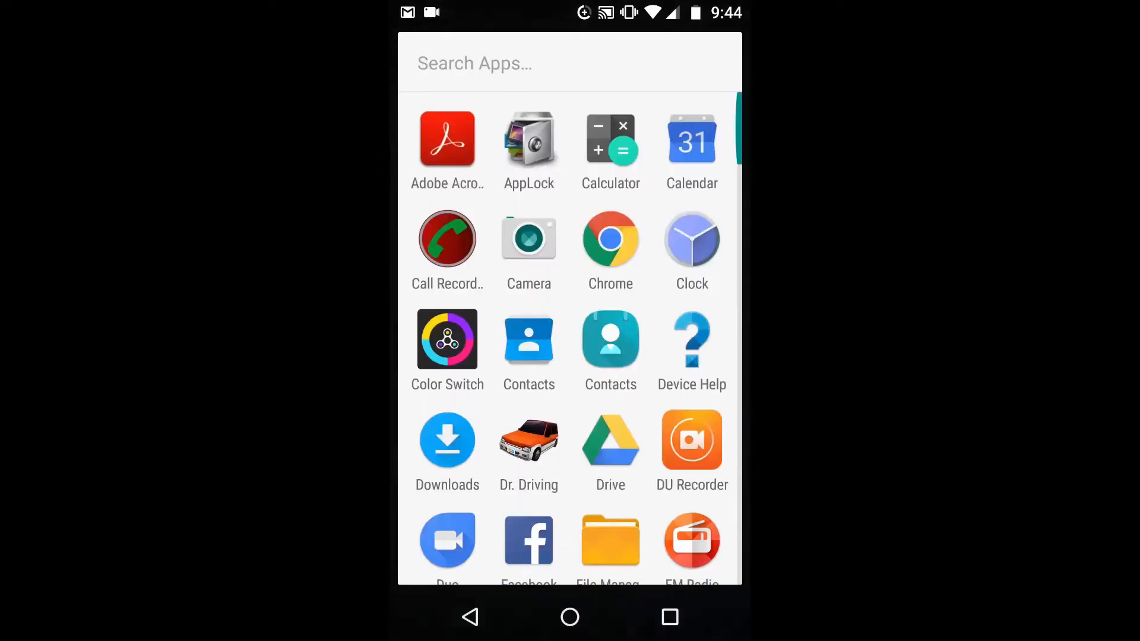
pyautogui.scroll(-3)
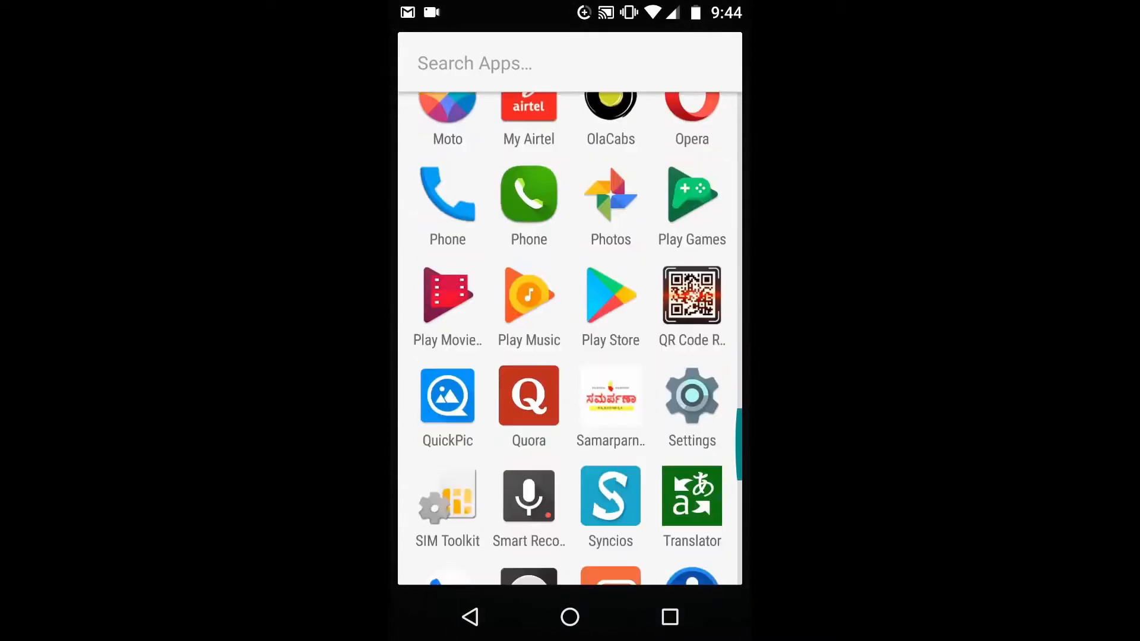
pyautogui.scroll(-3)
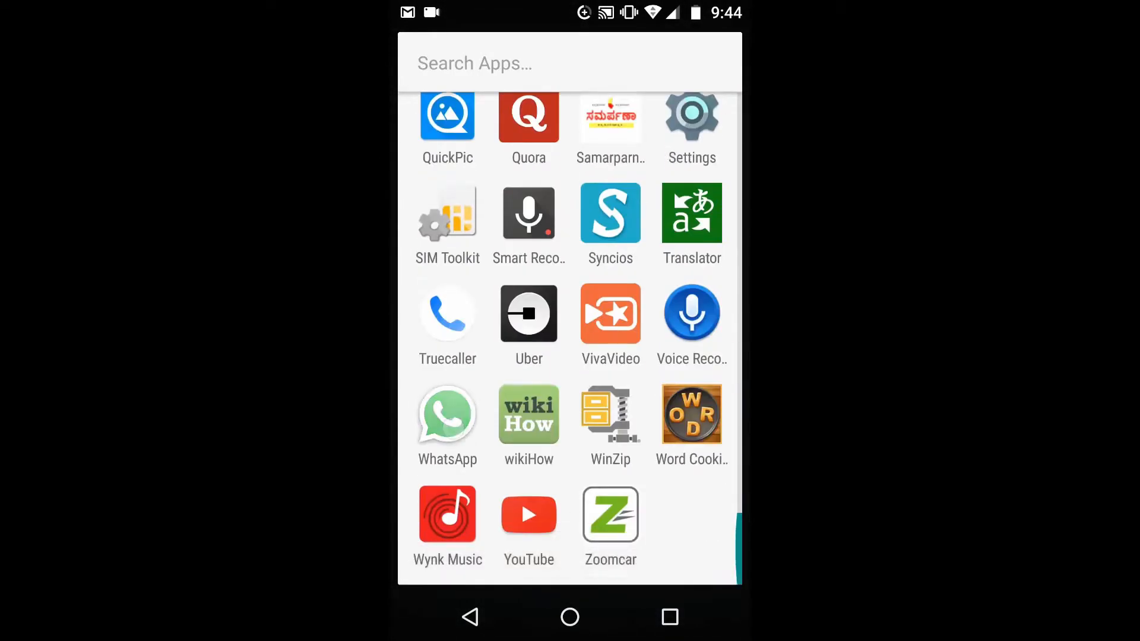
pyautogui.click(448, 416)
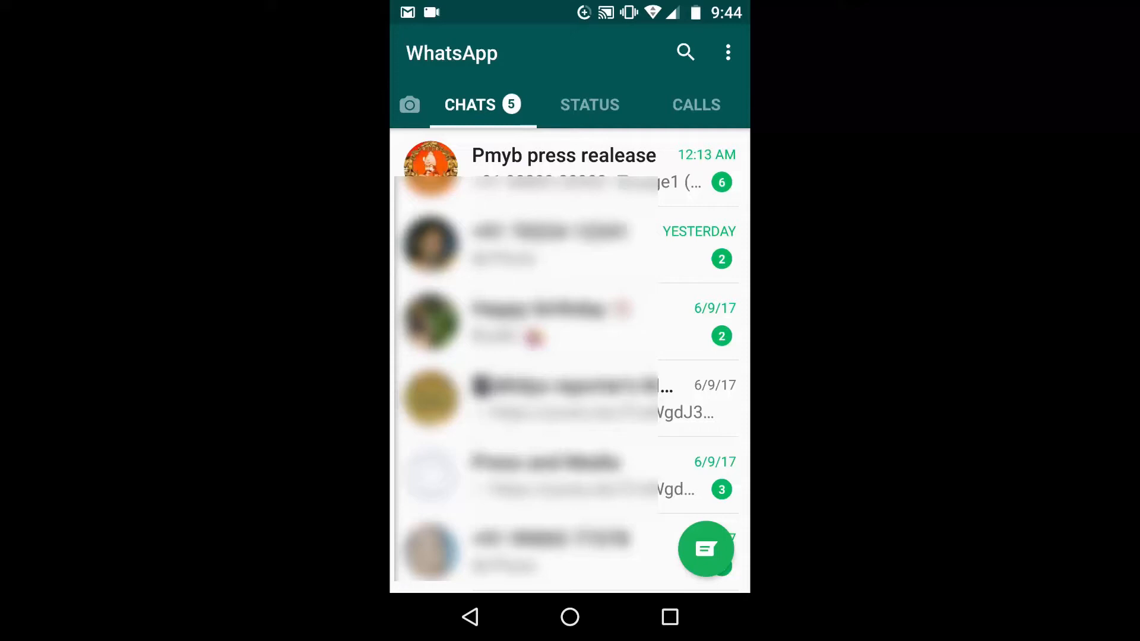
# Choose WhatsApp Web from the chats screen's three-dot options menu
pyautogui.click(728, 52)
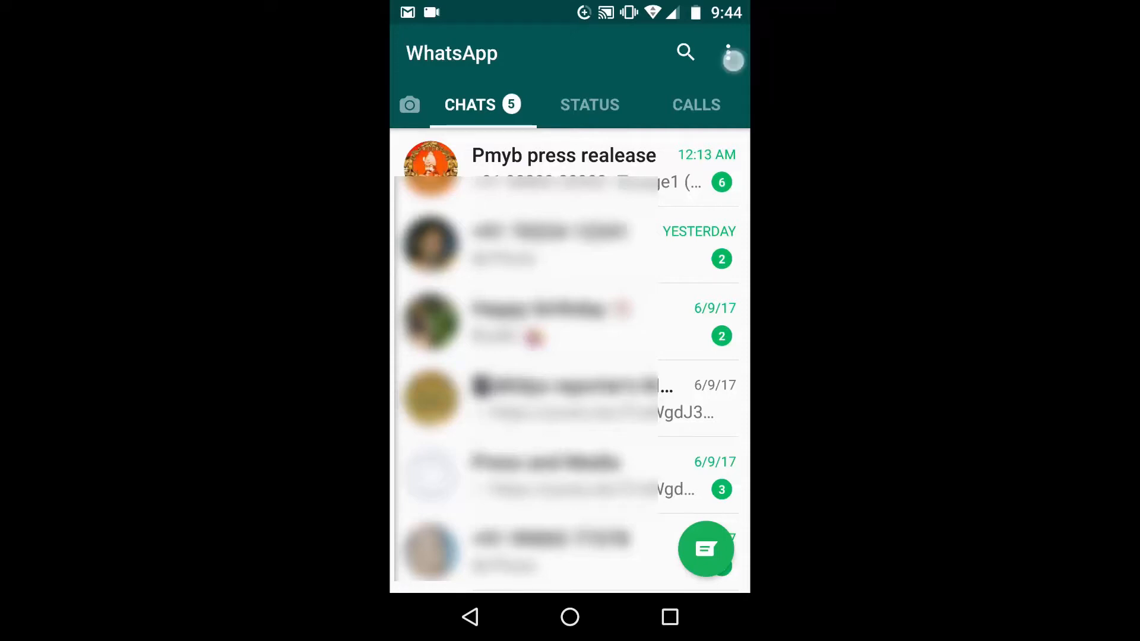
pyautogui.click(733, 52)
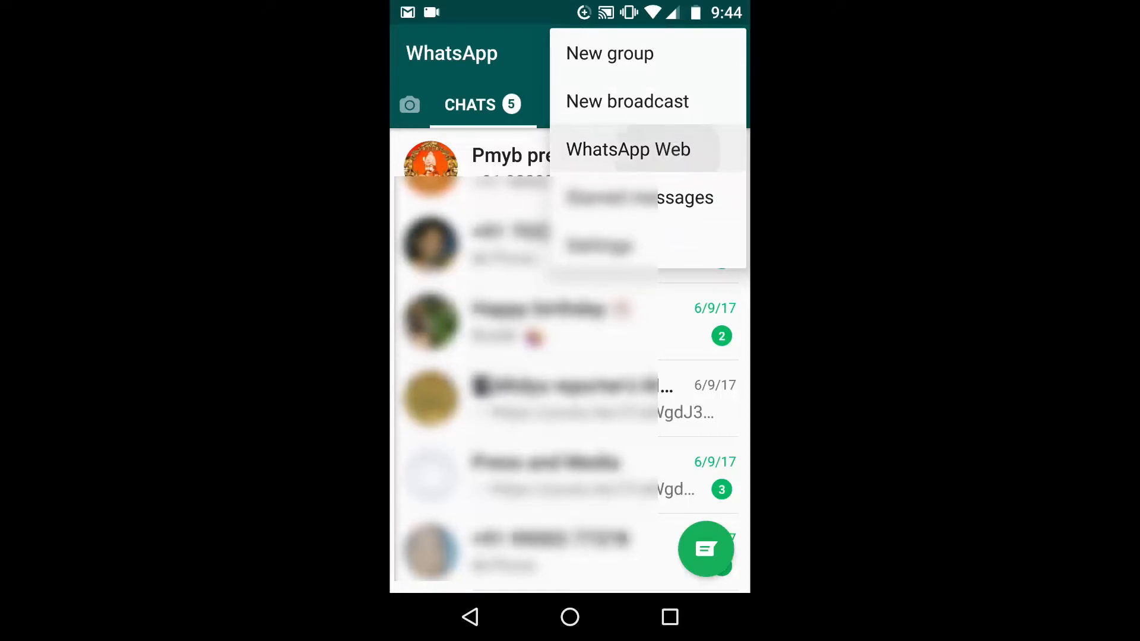
pyautogui.click(628, 149)
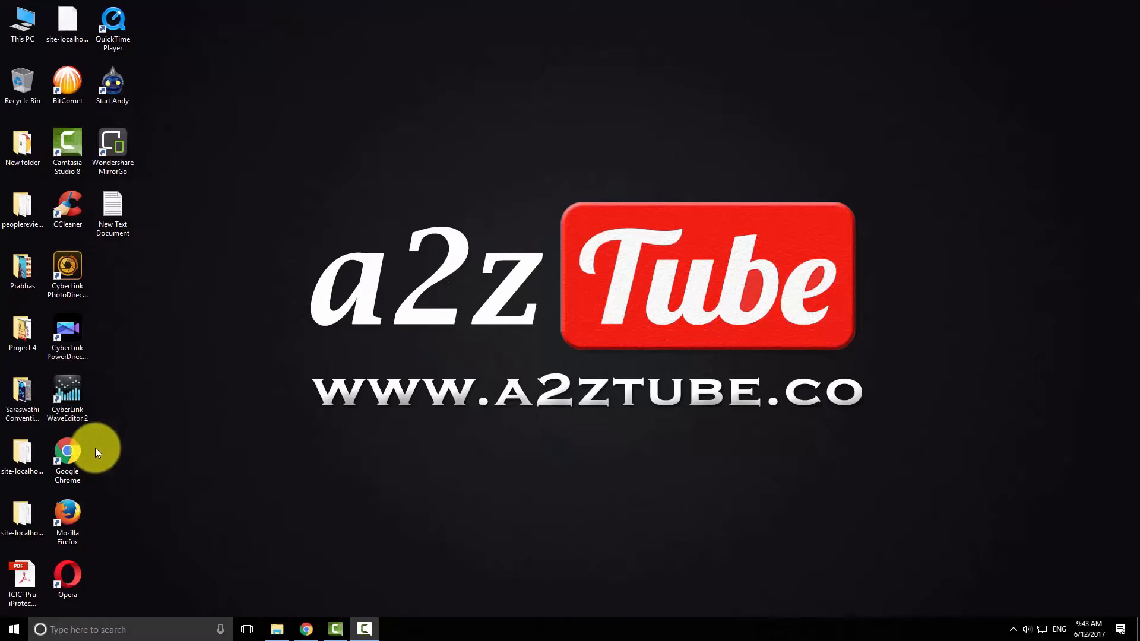
# Launch Chrome and navigate to web.whatsapp.com via the address bar suggestion
pyautogui.doubleClick(66, 451)
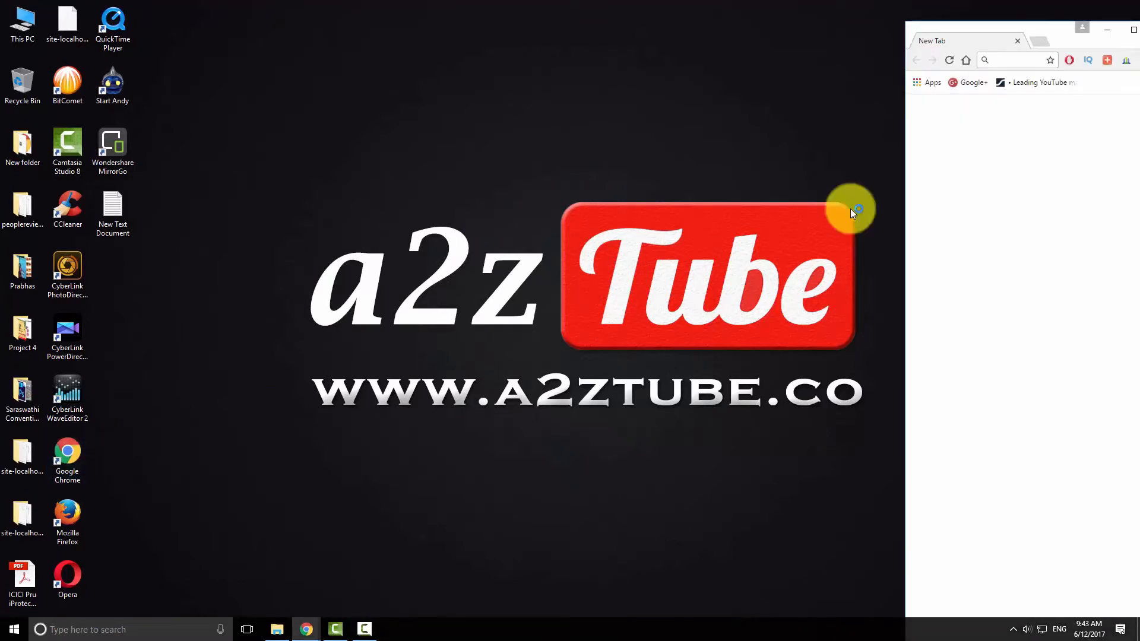
pyautogui.click(1114, 29)
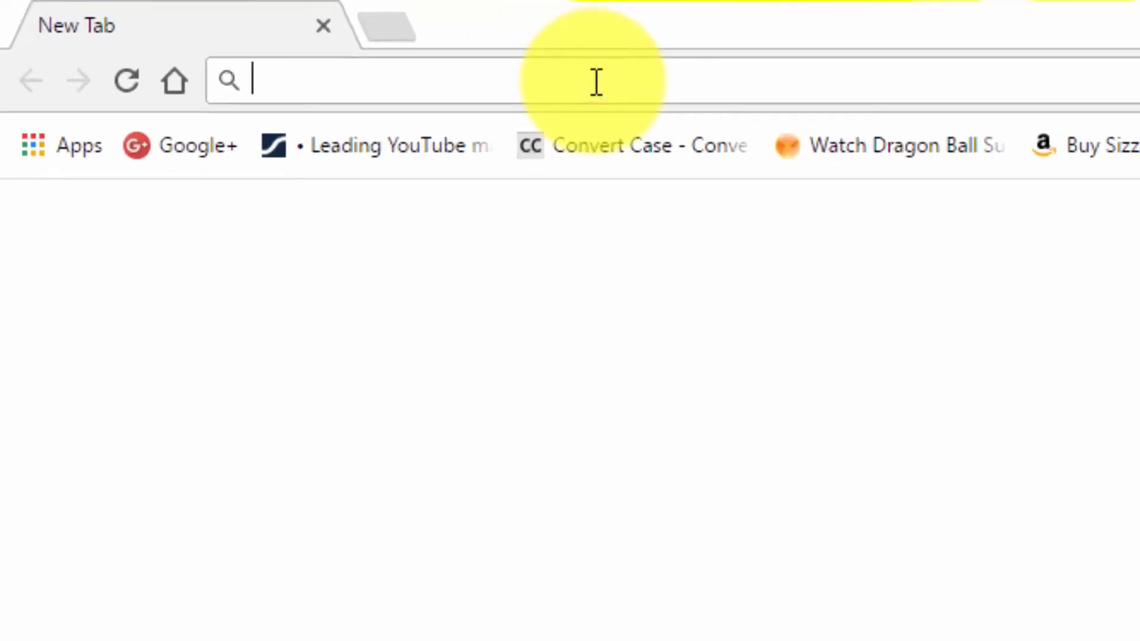
pyautogui.write('web')
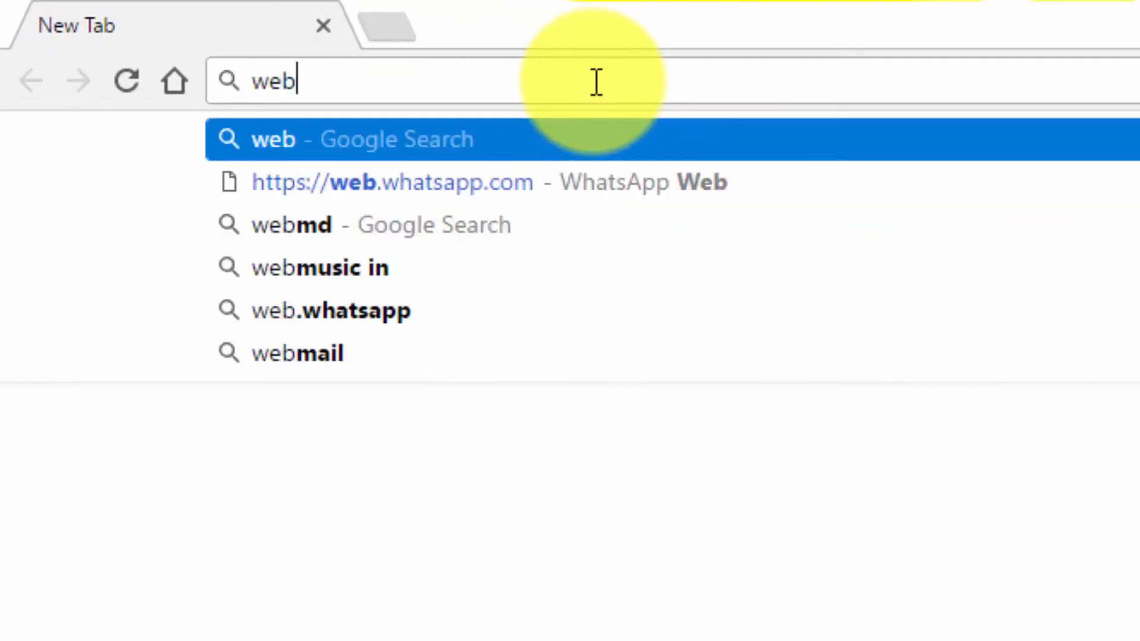
pyautogui.write('.wha')
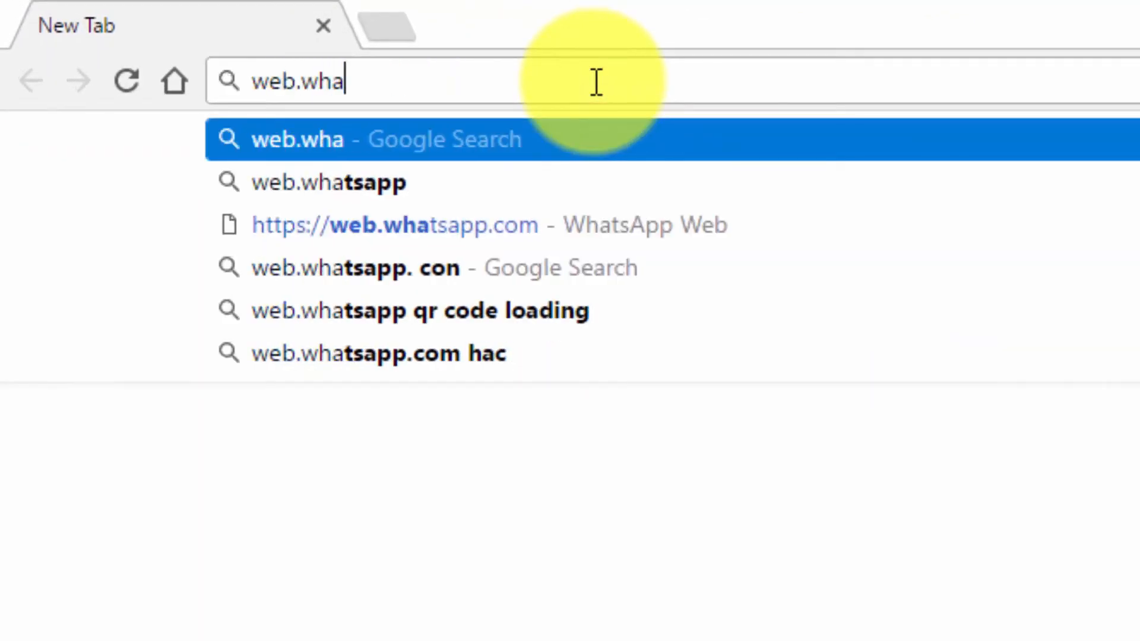
pyautogui.write('ts')
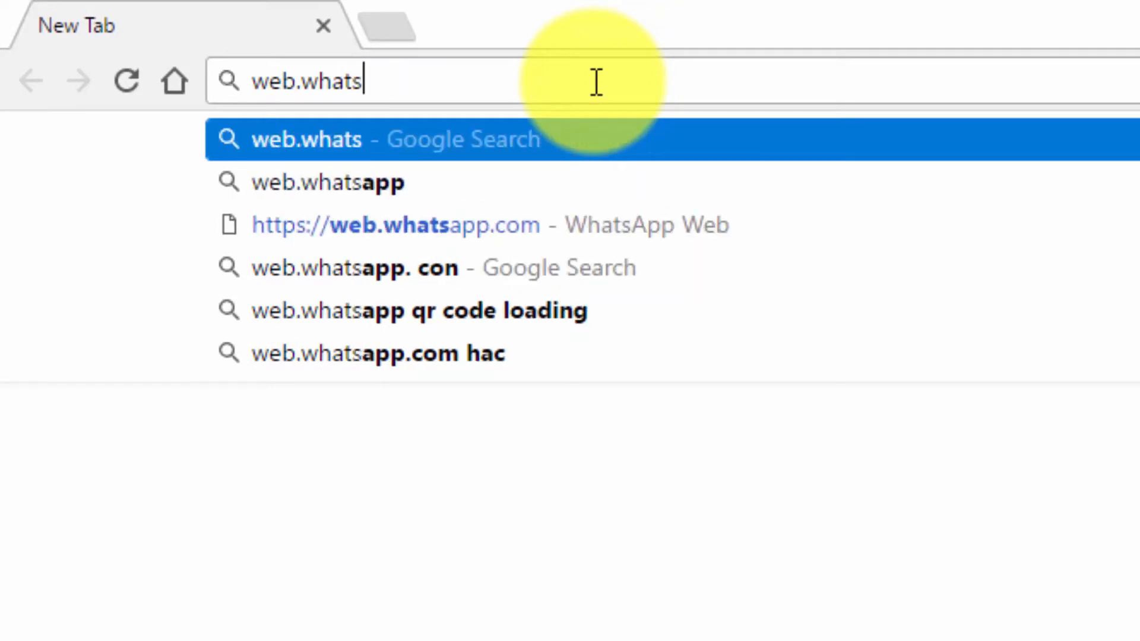
pyautogui.write('app.')
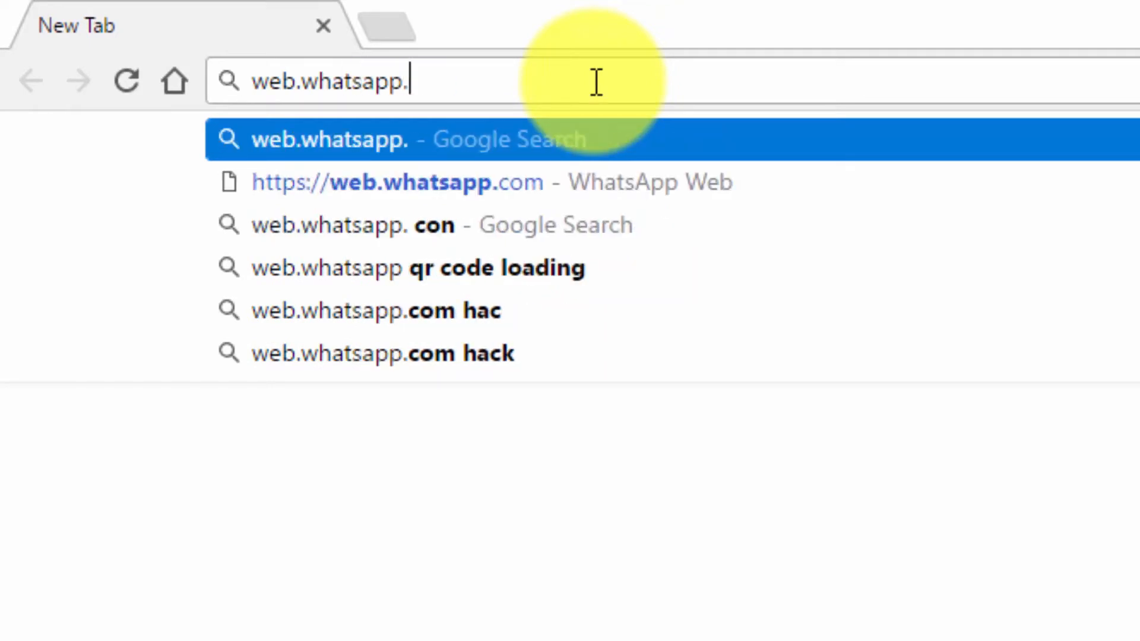
pyautogui.click(396, 182)
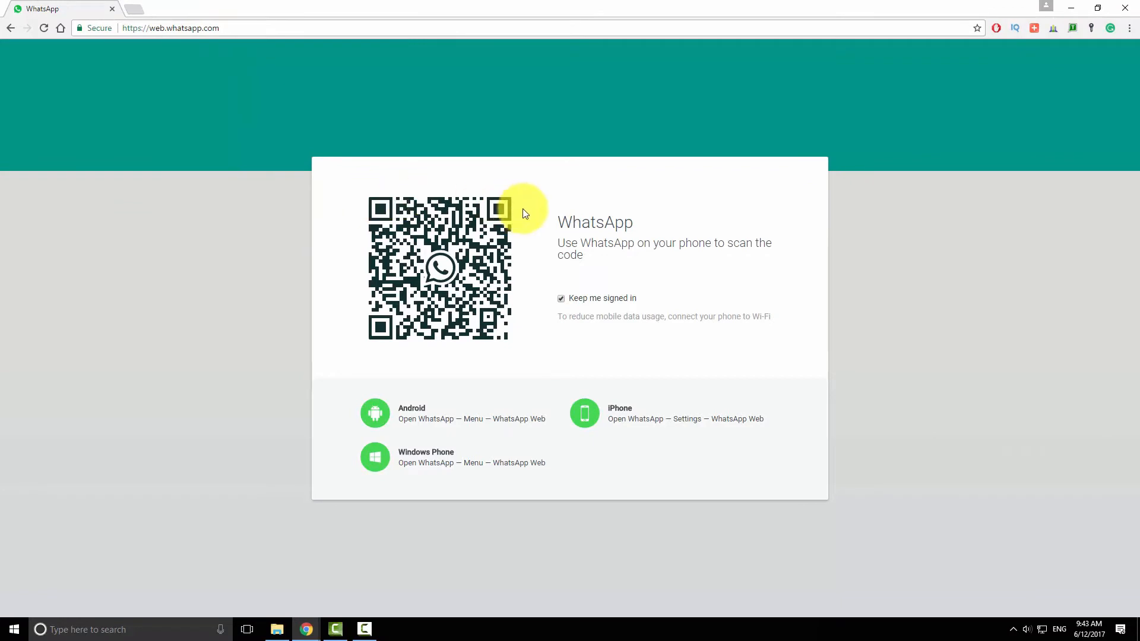
pyautogui.moveTo(871, 404)
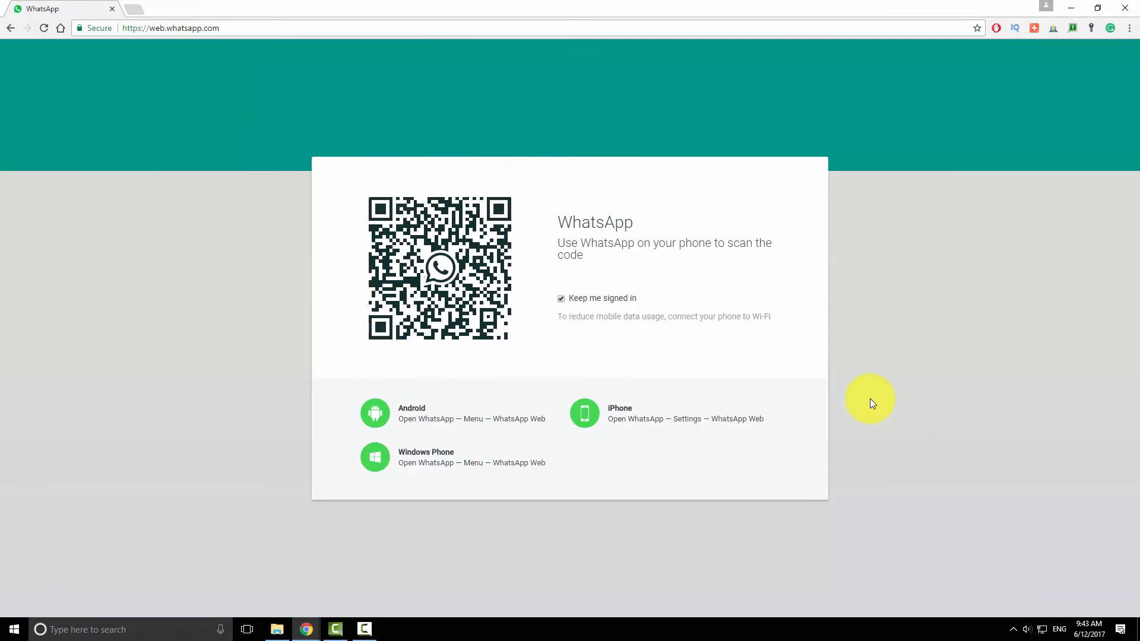
pyautogui.moveTo(890, 409)
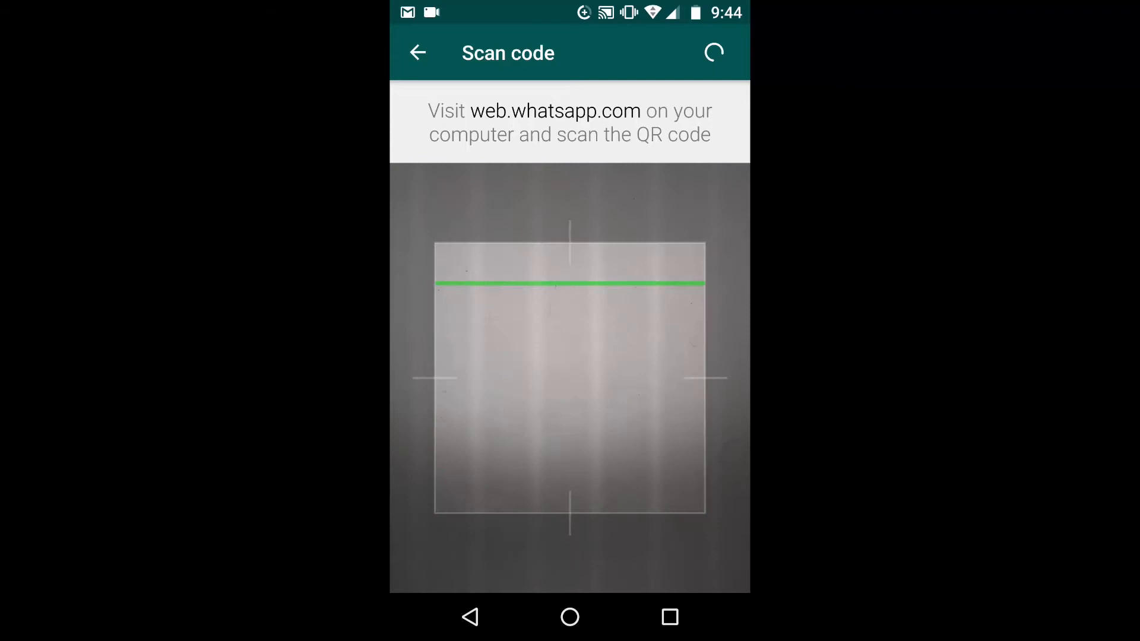
# Scan the computer's QR code with the phone camera to link WhatsApp Web
pyautogui.click(417, 52)
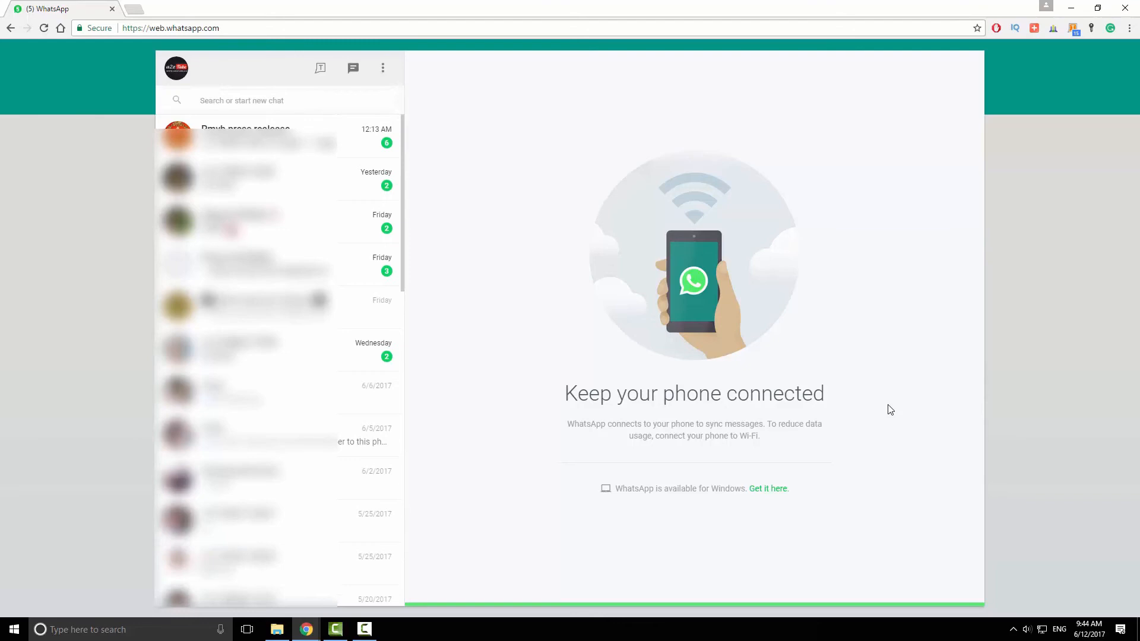
pyautogui.moveTo(871, 406)
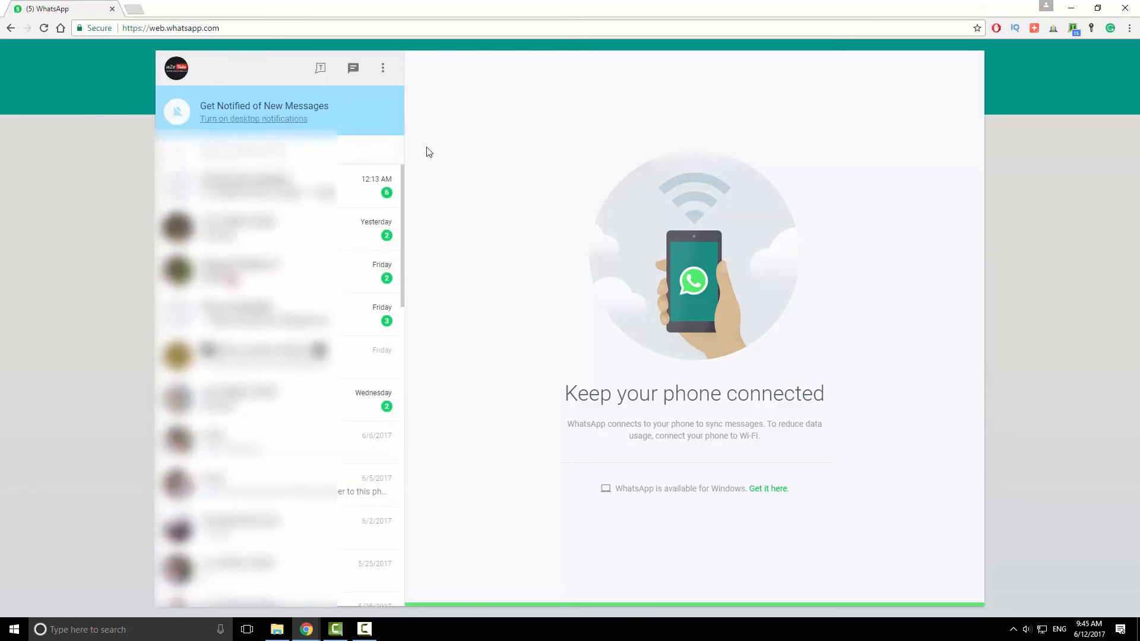
# Open the Pmyb press realease group chat from the left chat list
pyautogui.click(247, 186)
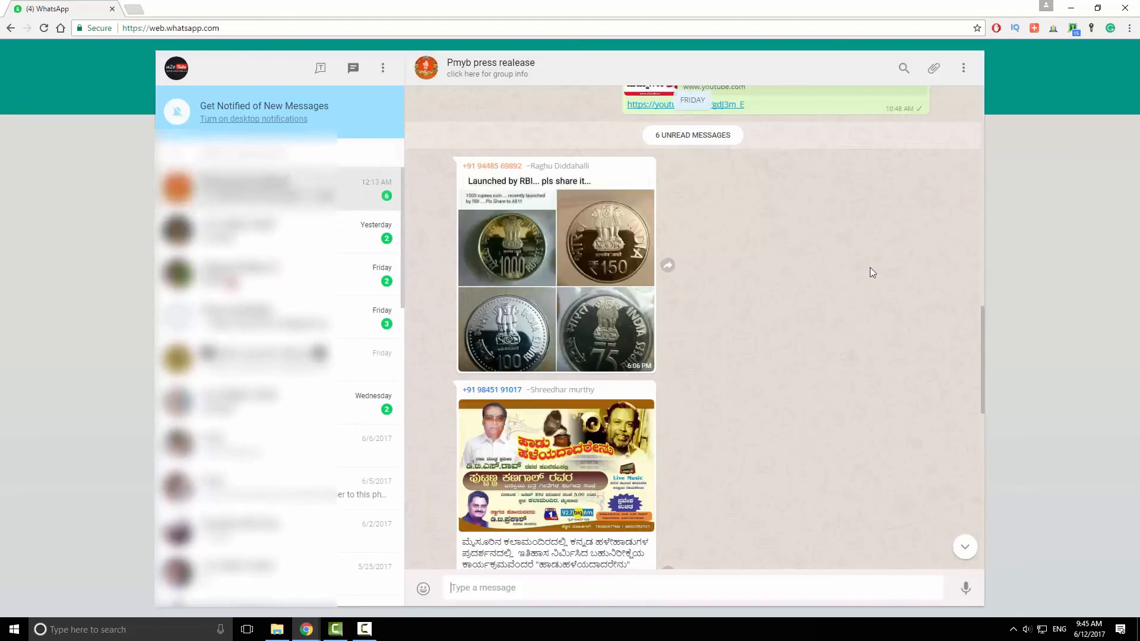